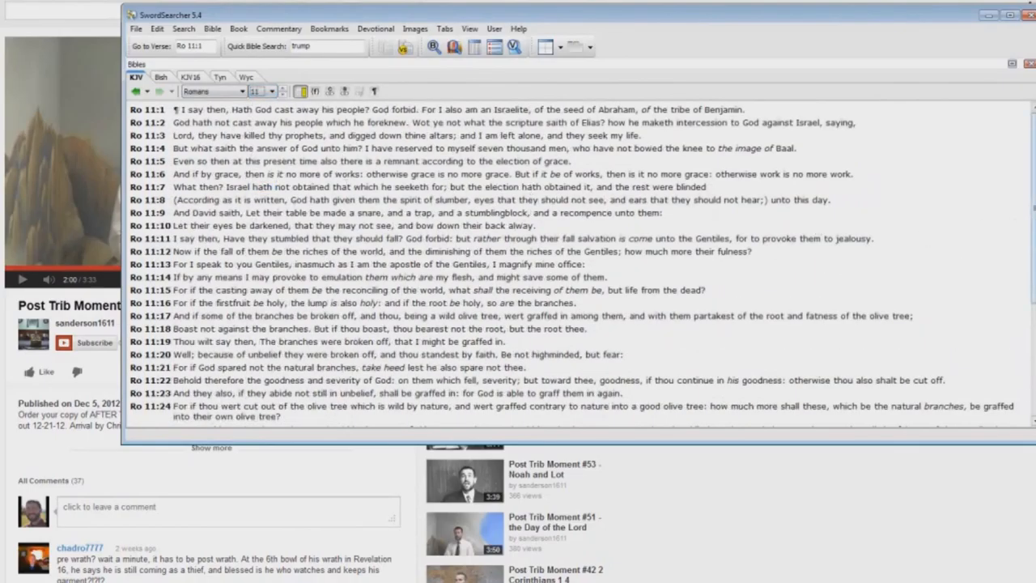
Step: Scroll the KJV pane down to the closing verses of Romans 11 around verse 26
scroll("down", 3)
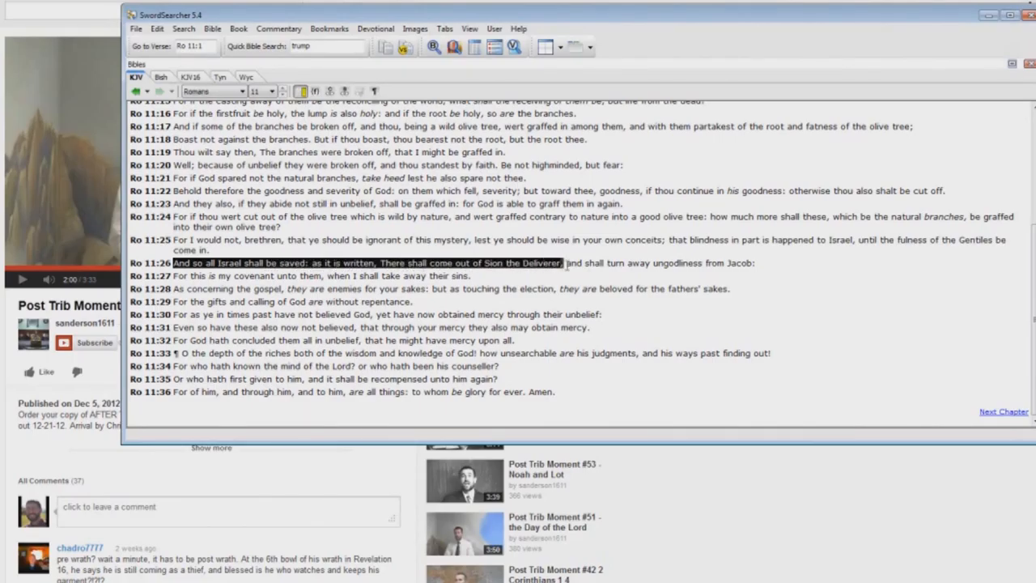
left_click_drag(567, 263, 680, 262)
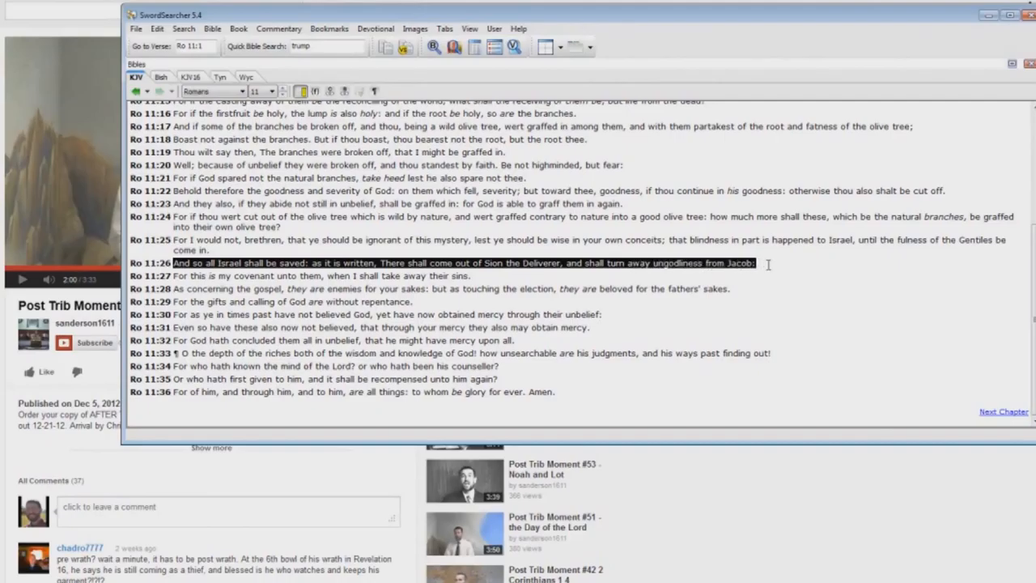
left_click(191, 275)
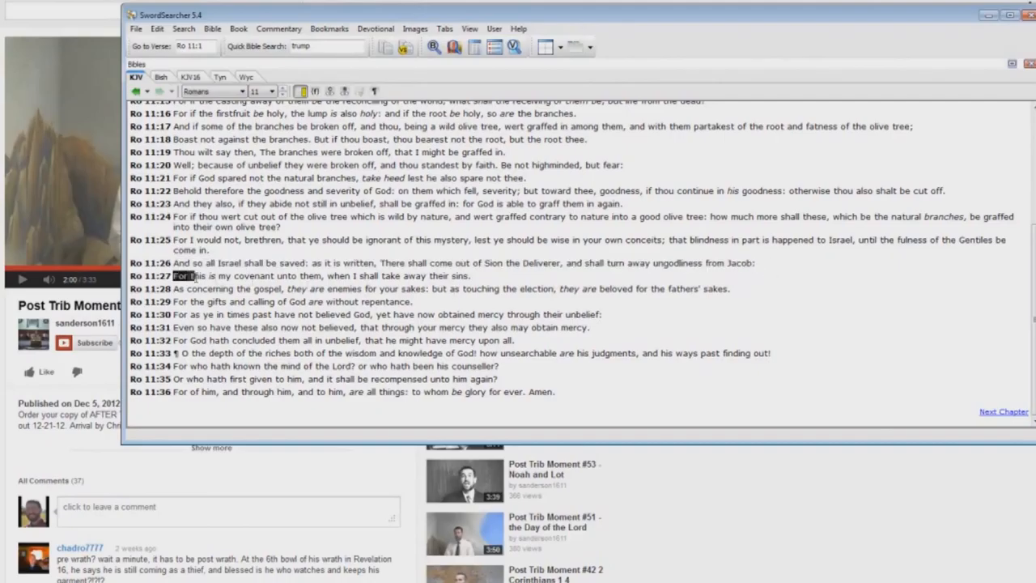
left_click_drag(174, 275, 353, 276)
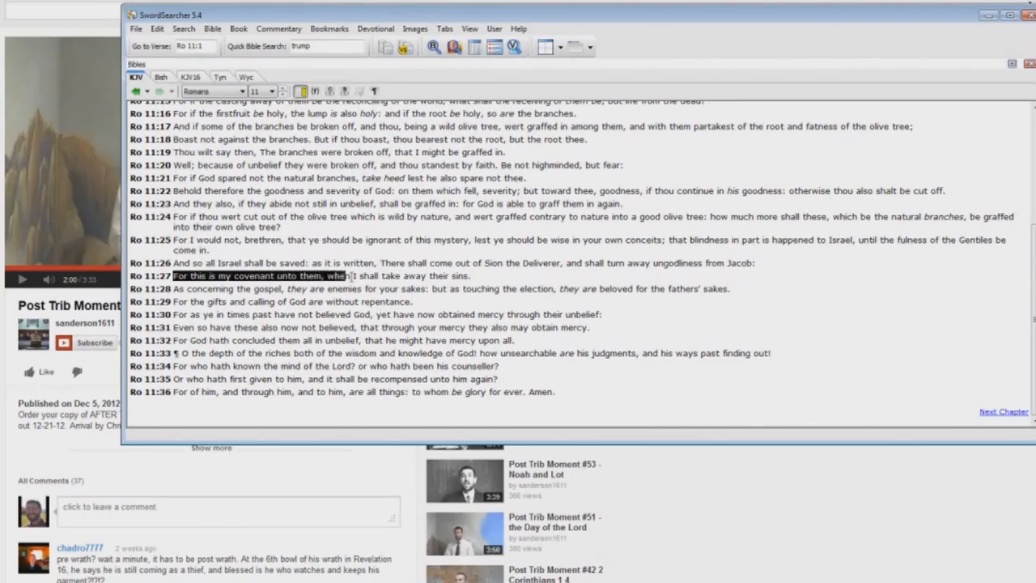
left_click_drag(349, 275, 461, 276)
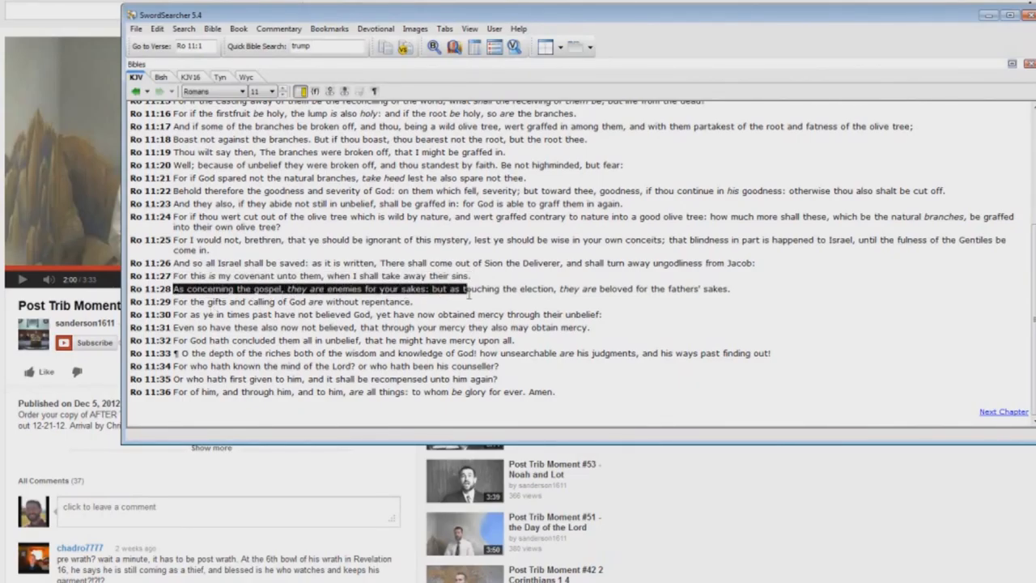
left_click_drag(468, 289, 688, 288)
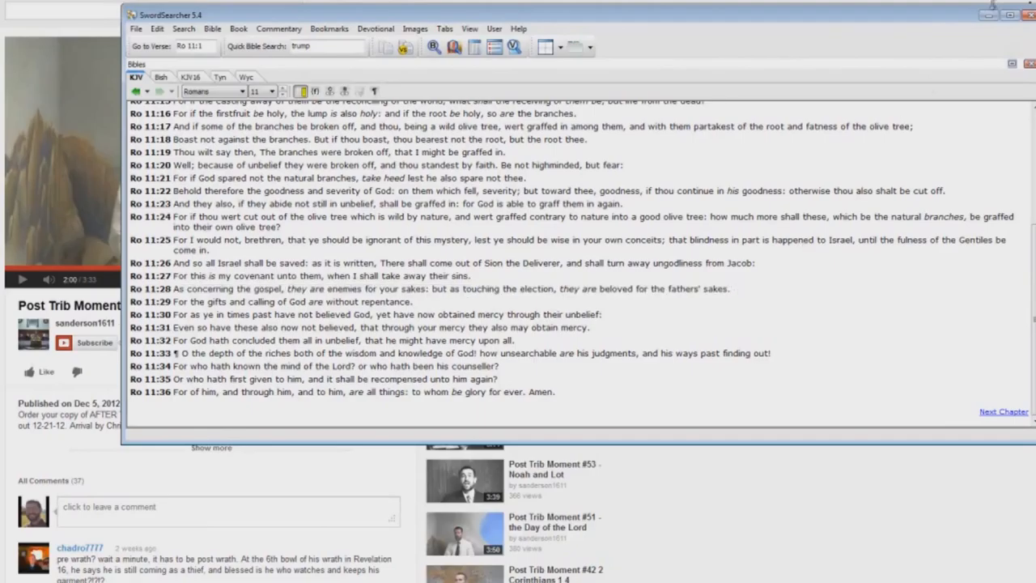
Step: Bring the browser with the Post Trib Moment #46 video back to the front
left_click(1030, 15)
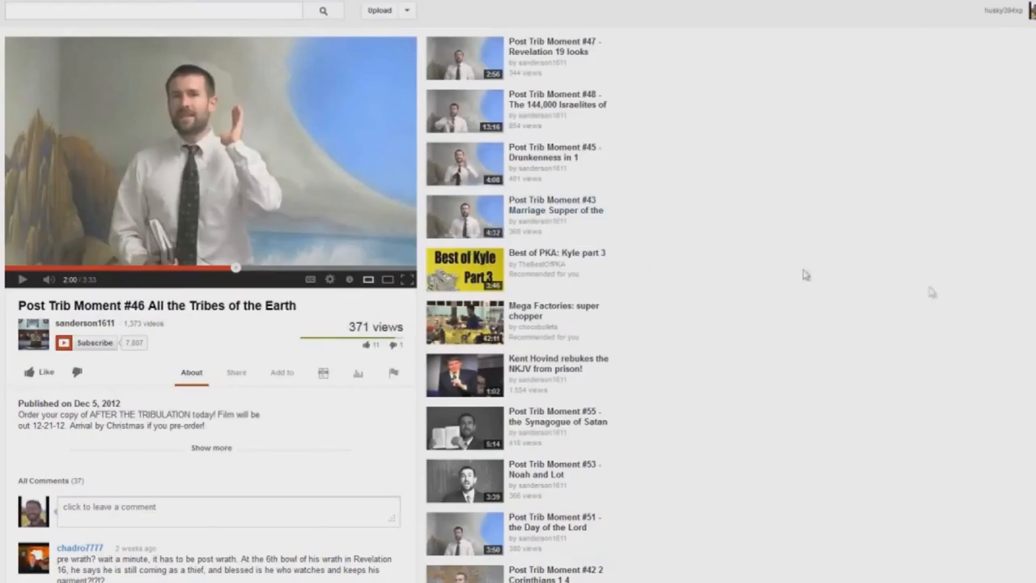
mouse_move(787, 265)
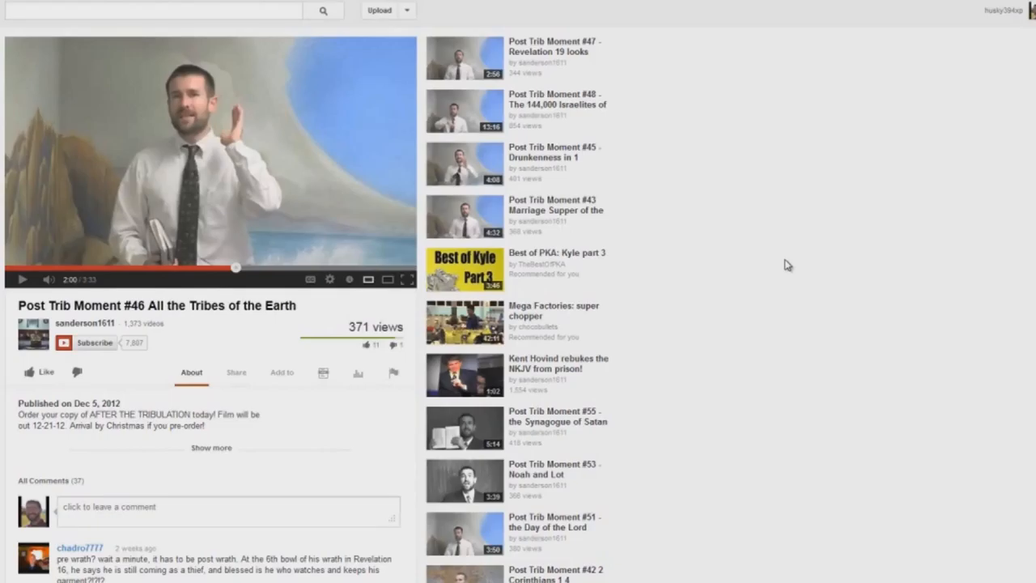
mouse_move(819, 393)
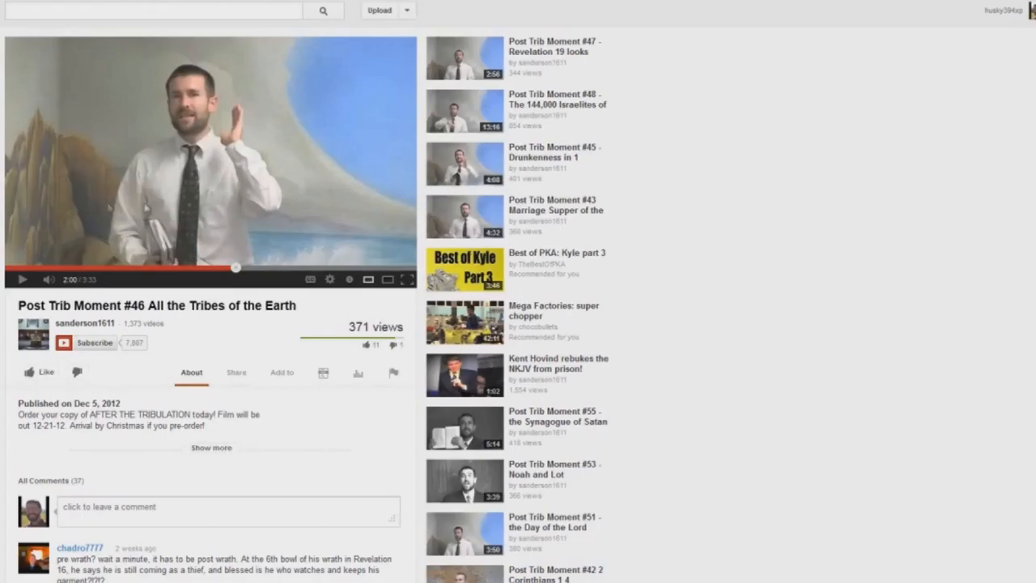
mouse_move(286, 327)
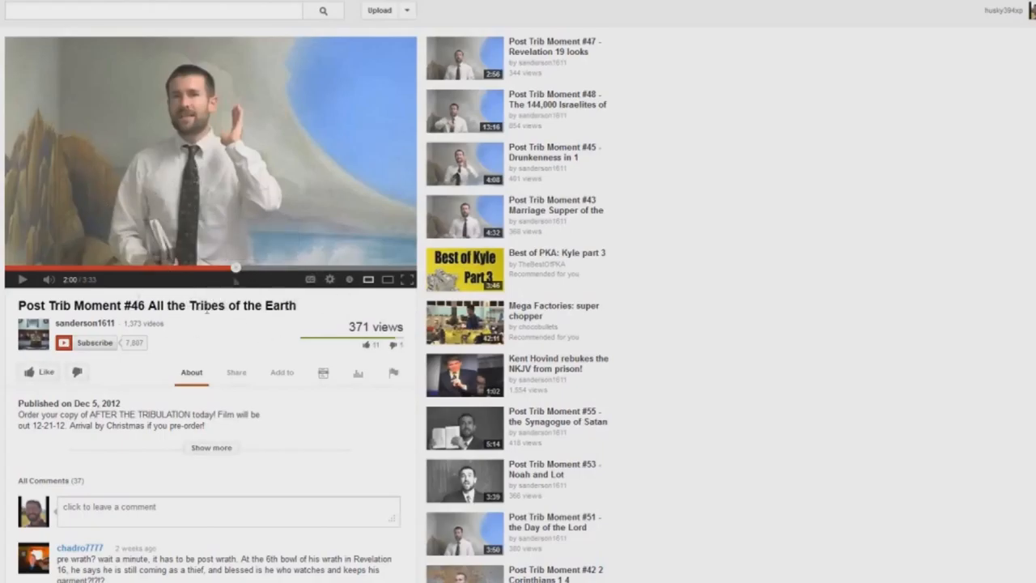
mouse_move(291, 363)
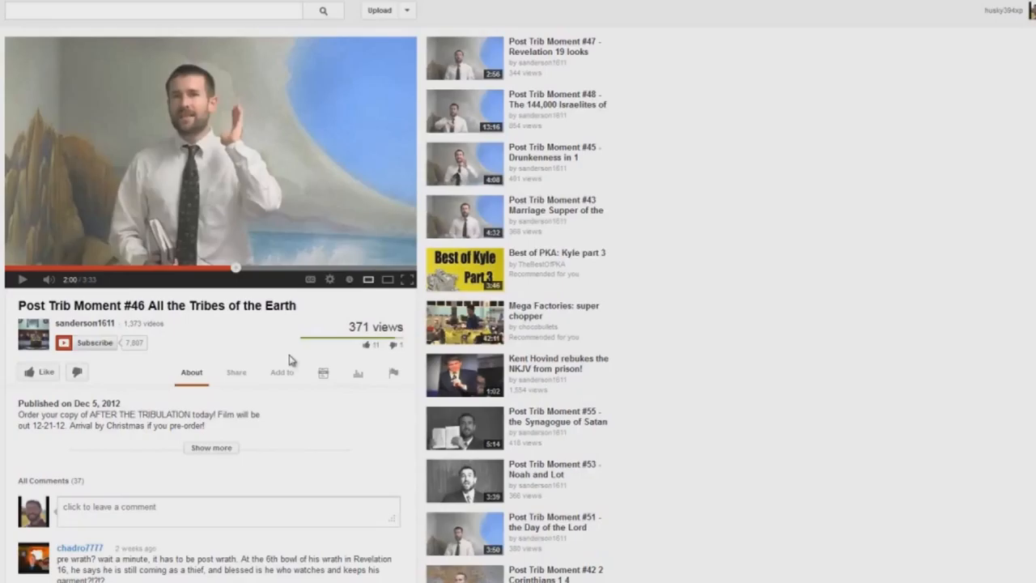
mouse_move(283, 354)
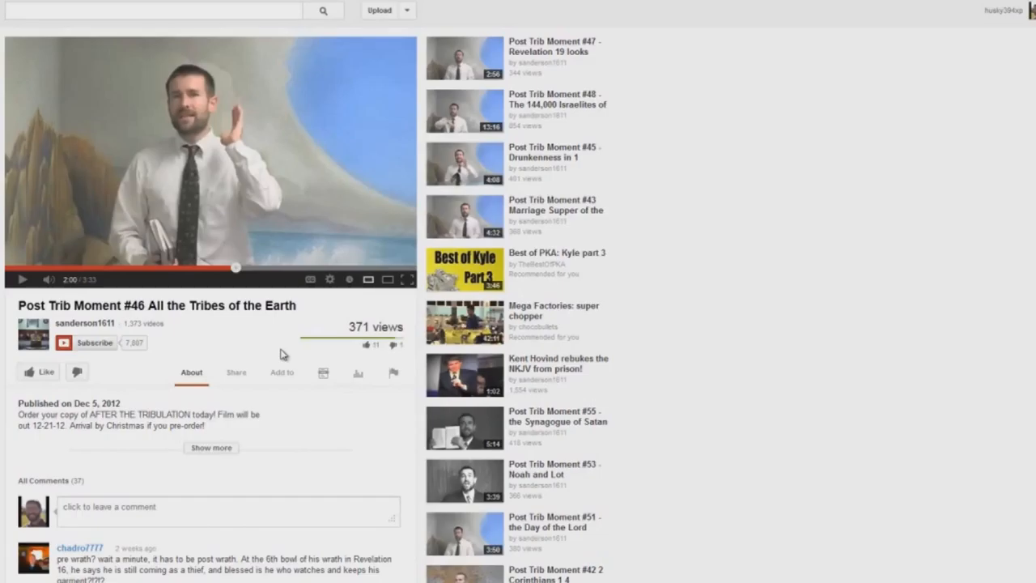
mouse_move(281, 350)
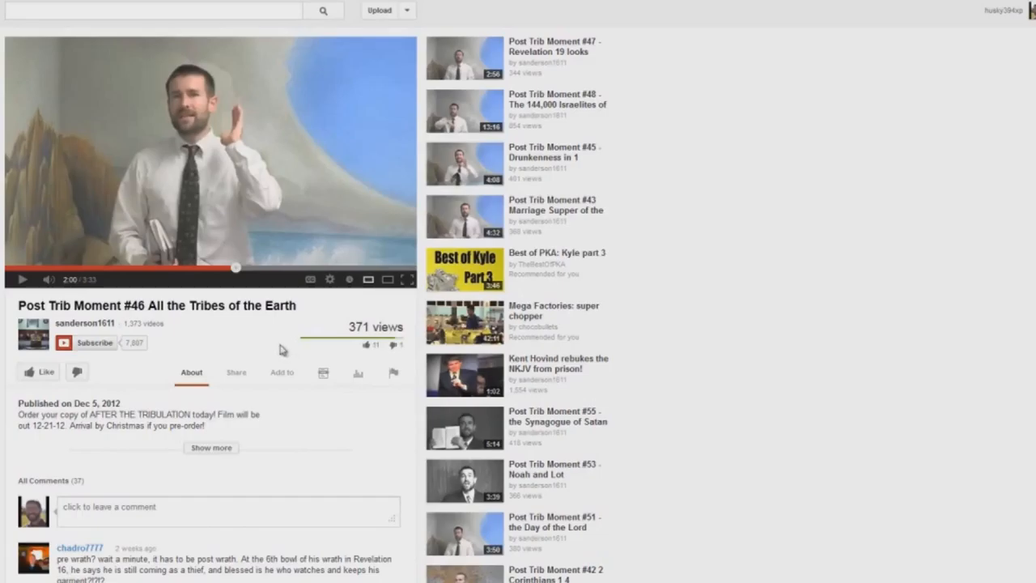